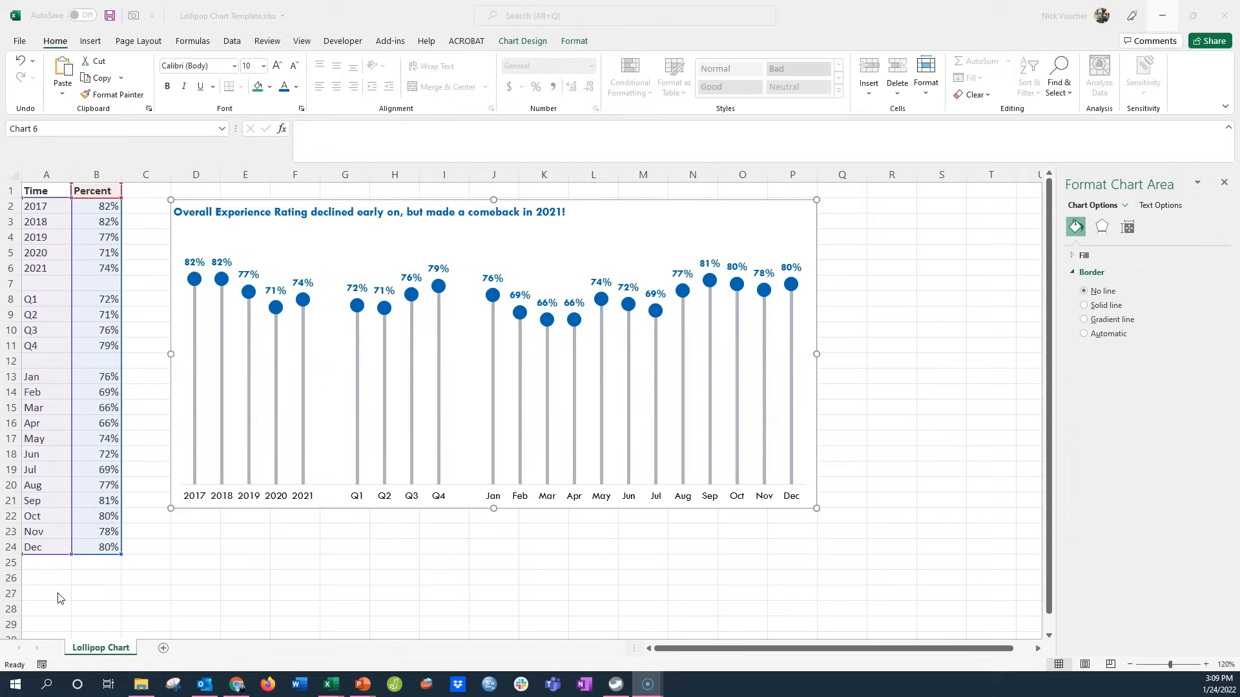
mouse_move(174, 432)
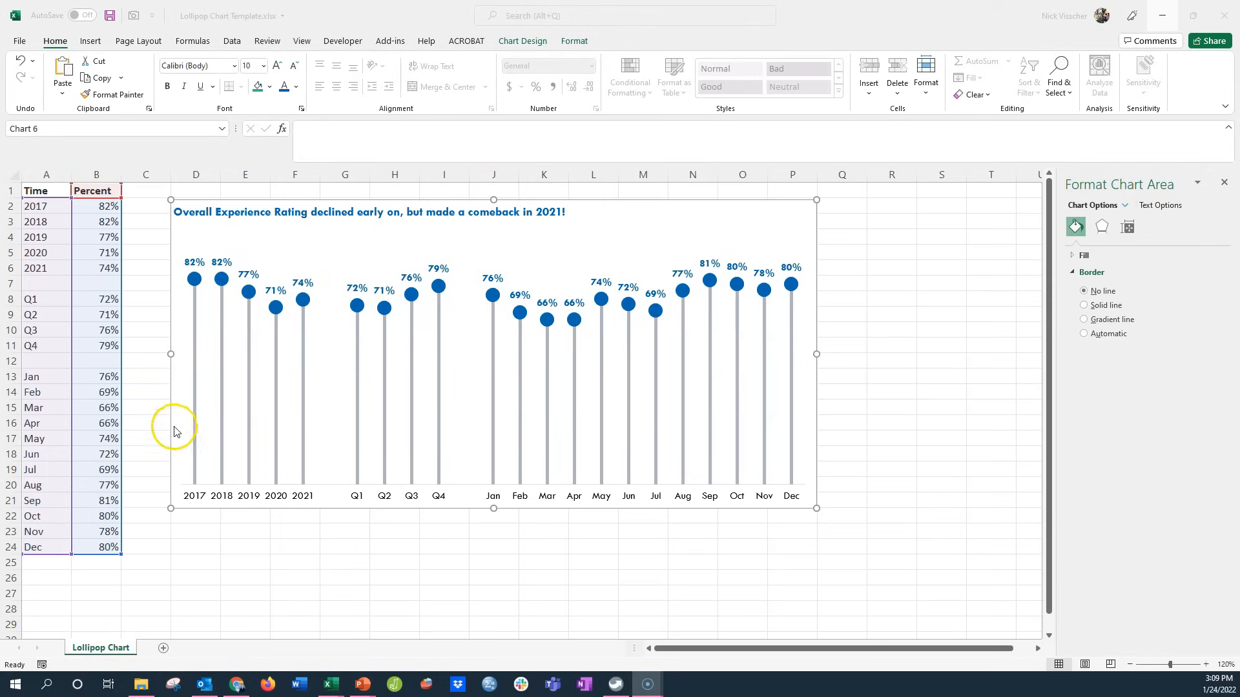
- Copy the lollipop chart of experience ratings from the Excel sheet
right_click(175, 418)
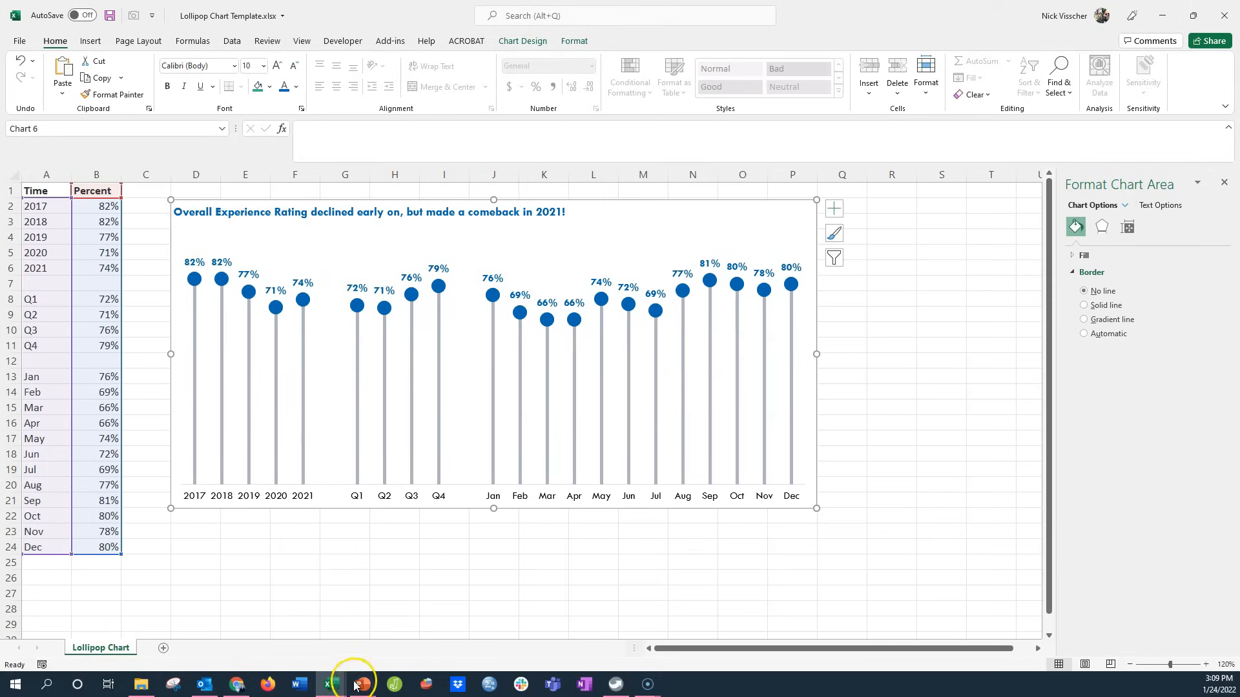
- Paste the copied lollipop chart into the slide's content area under the subtitle
left_click(361, 685)
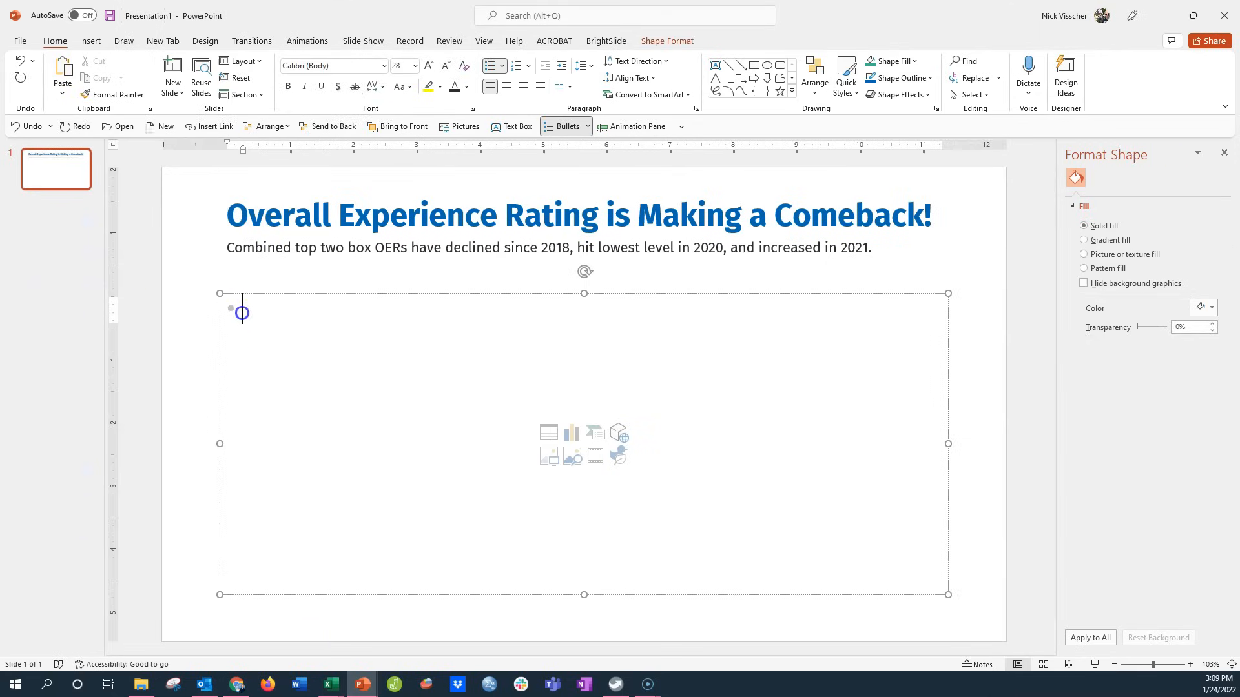
right_click(241, 313)
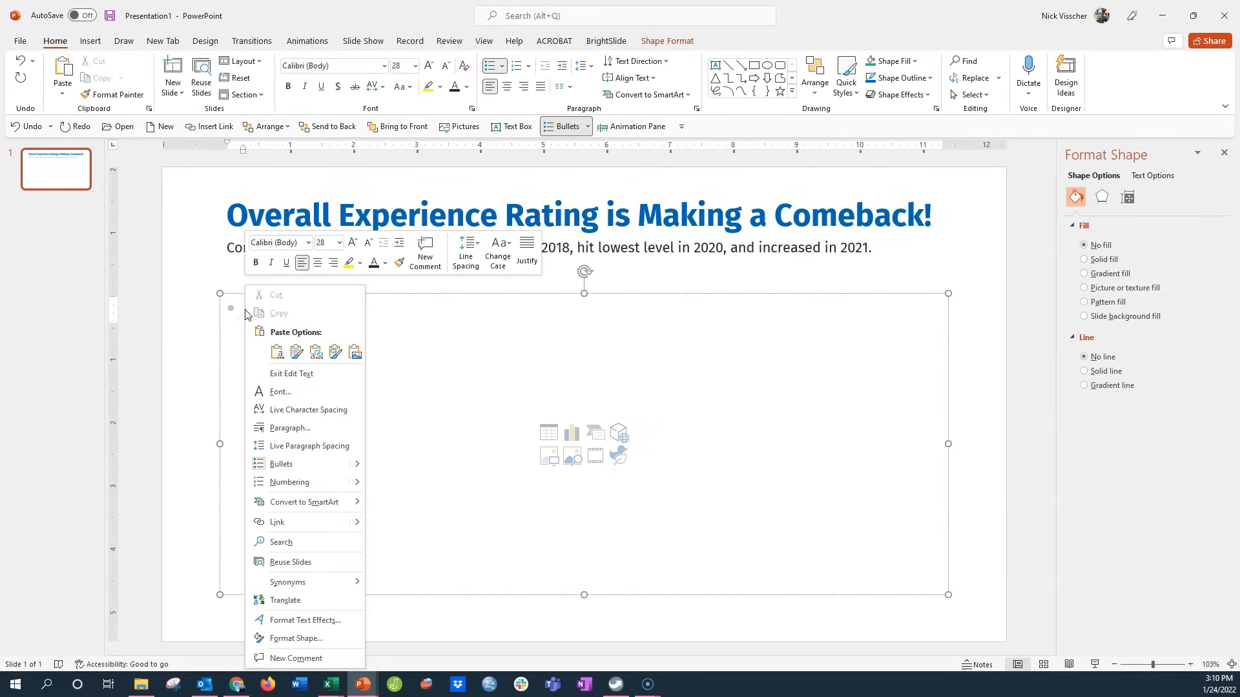
left_click(277, 352)
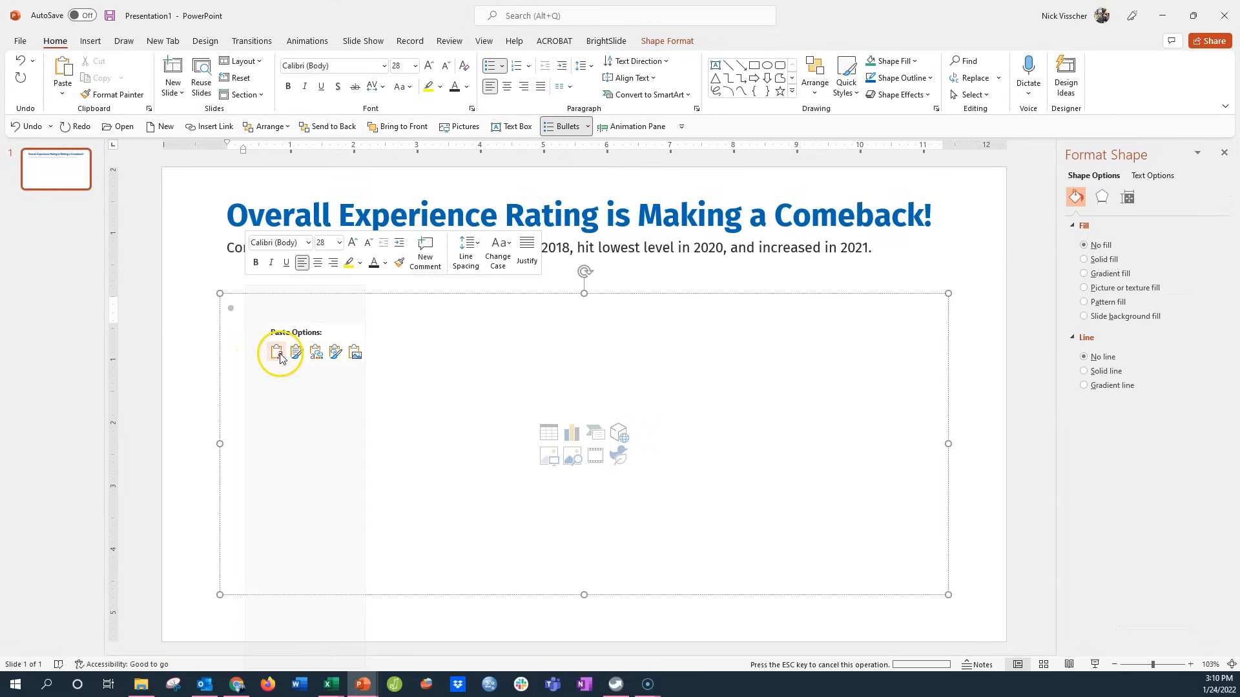
left_click(277, 352)
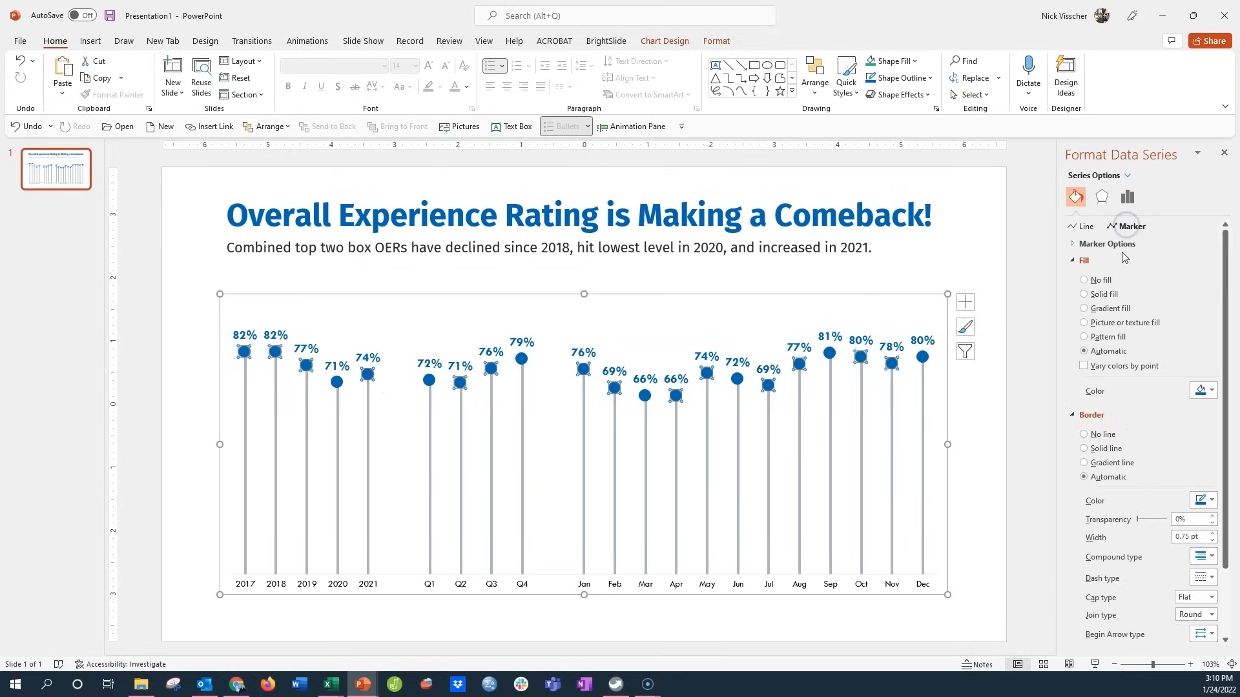
left_click(1107, 244)
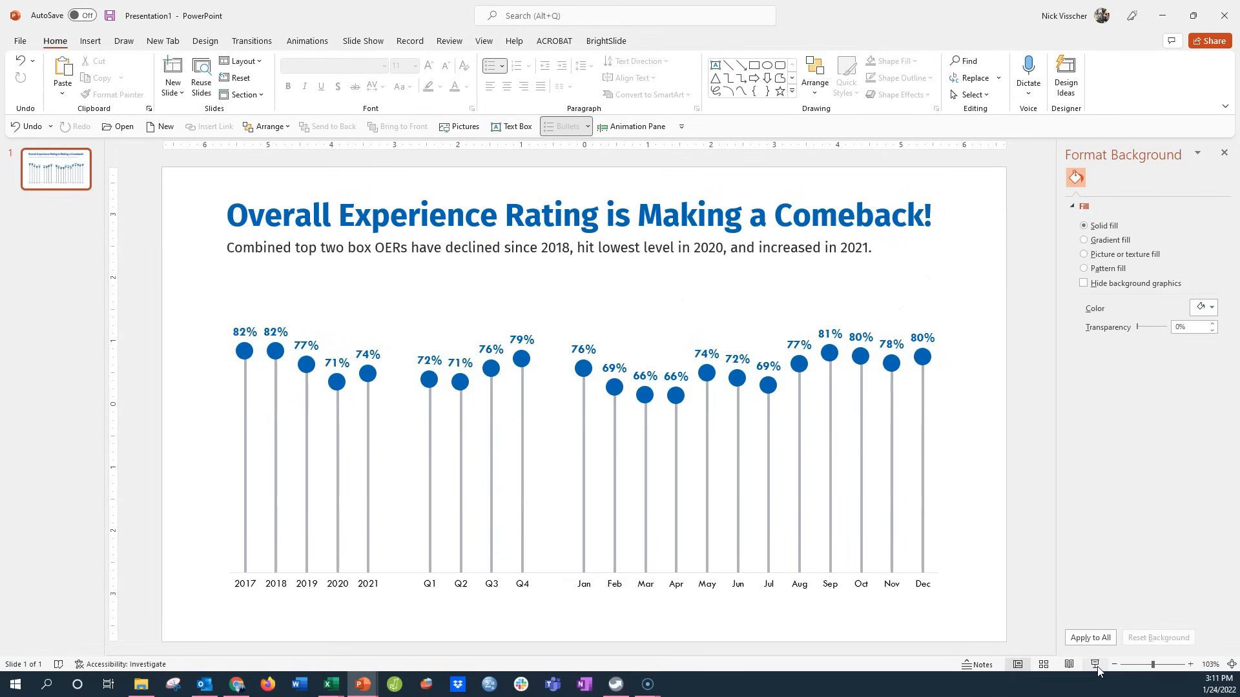
mouse_move(1097, 663)
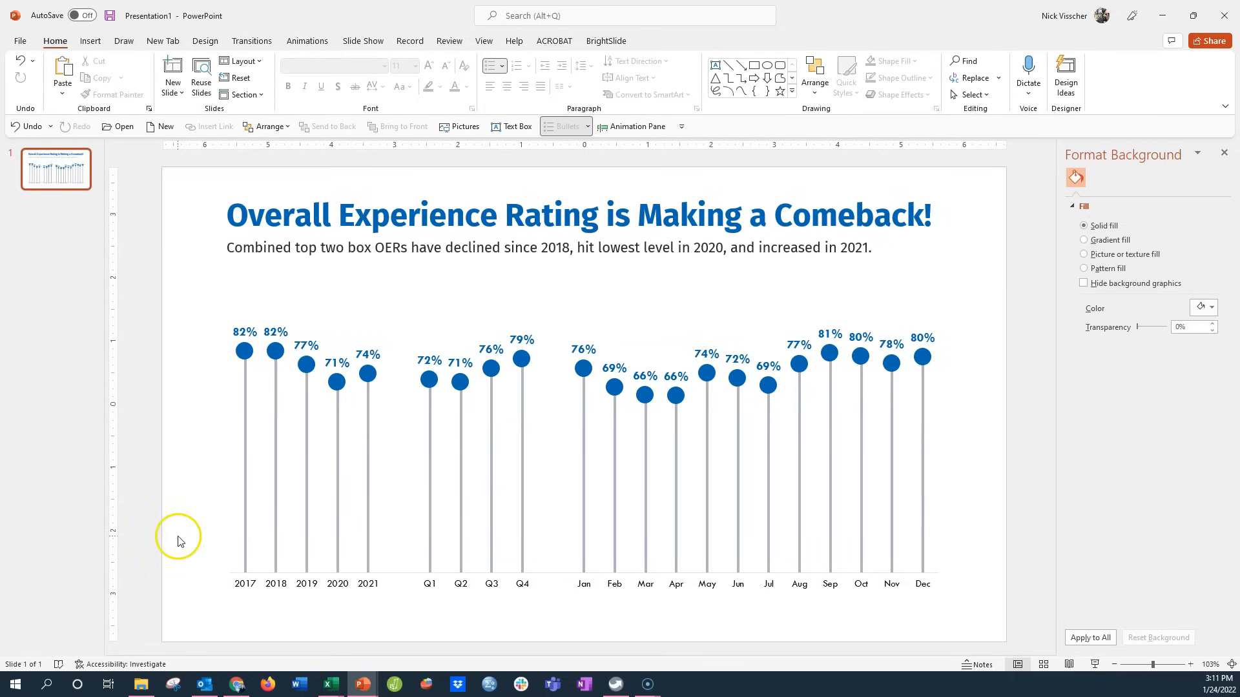
mouse_move(171, 542)
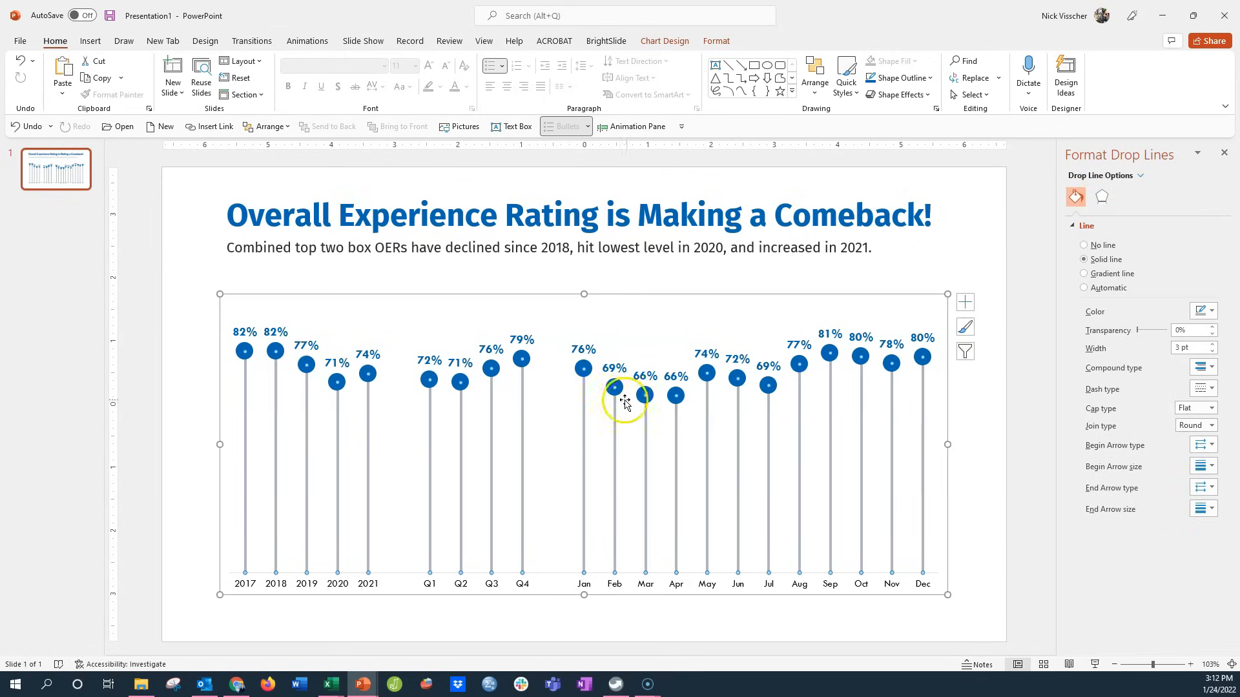
- Make the chart's drop-line sticks solid blue at 3 pt width
left_click(1204, 310)
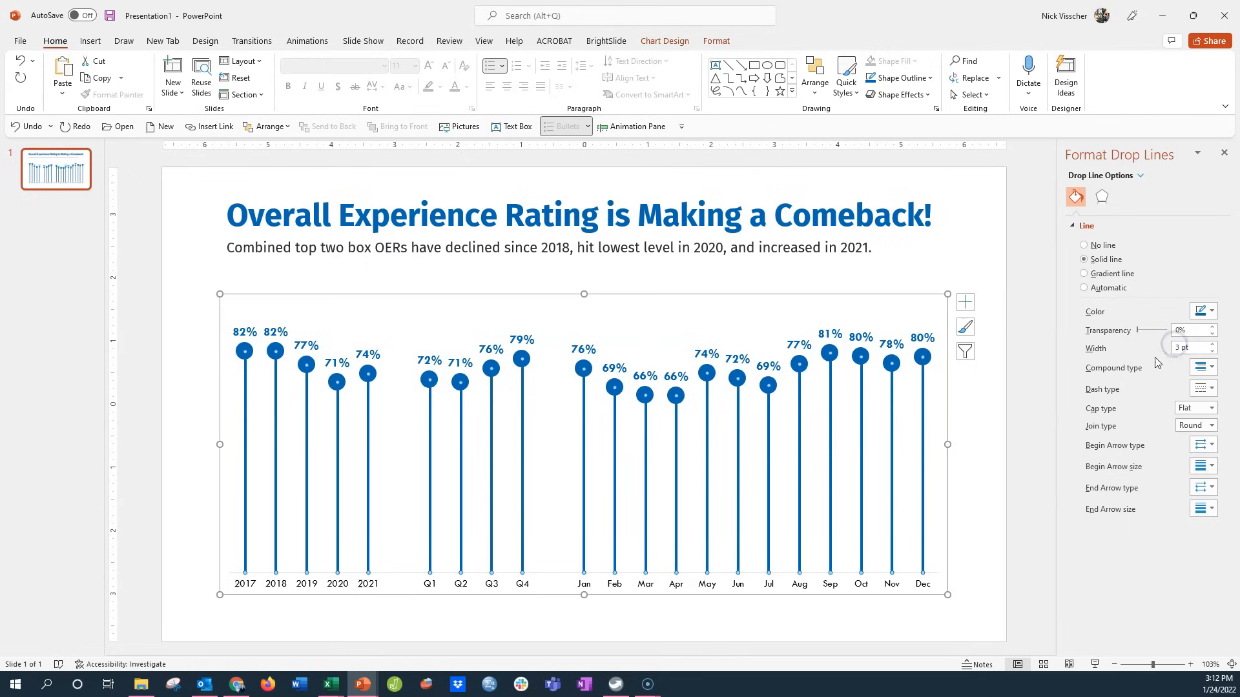
left_click(204, 462)
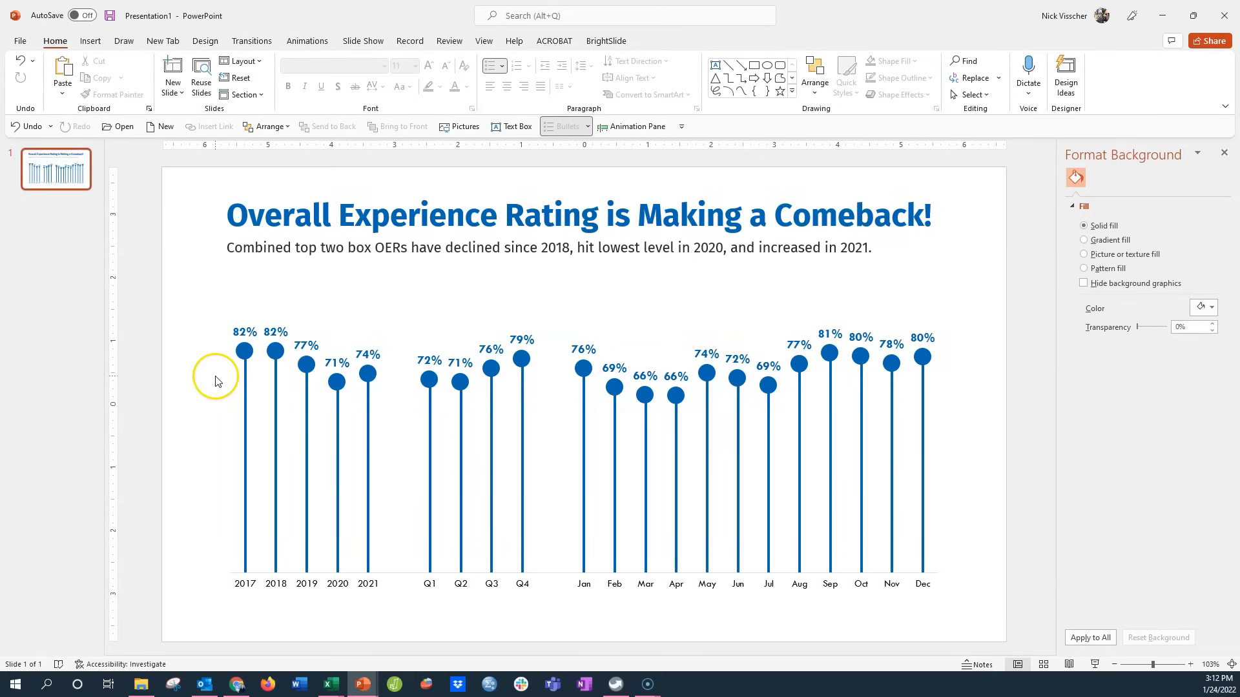
- Give the lollipop head markers a white solid fill with a blue border
left_click(244, 351)
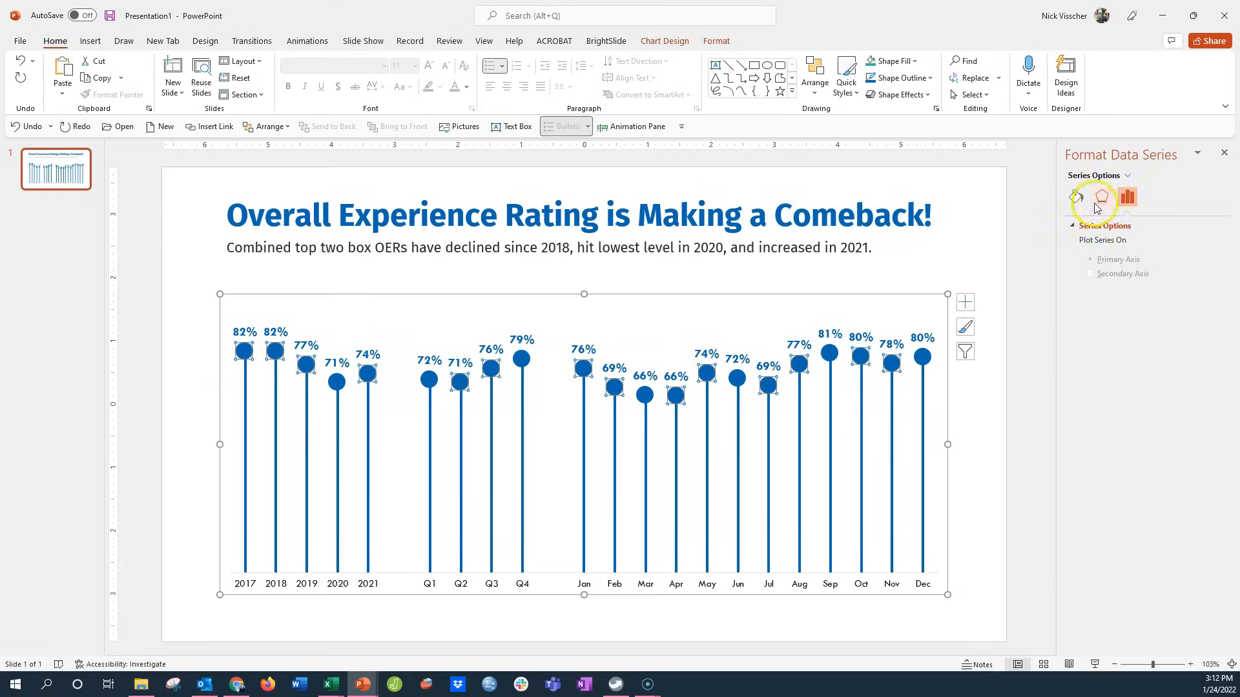
left_click(1076, 196)
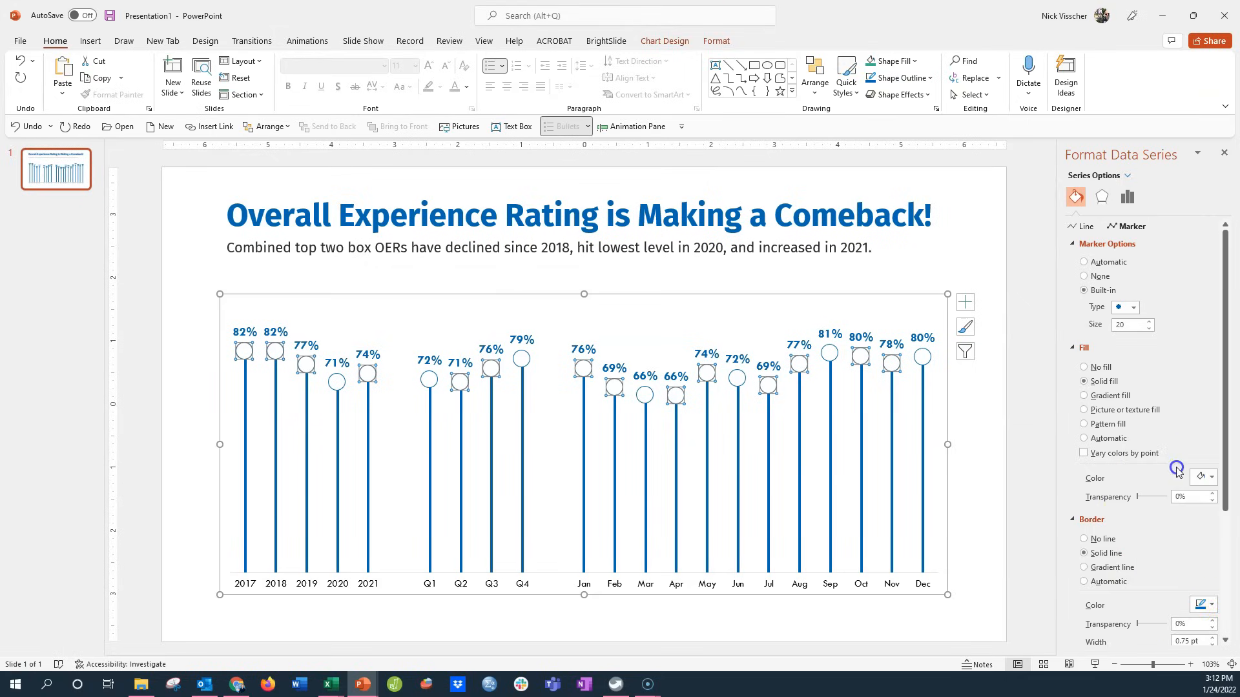
left_click(1210, 638)
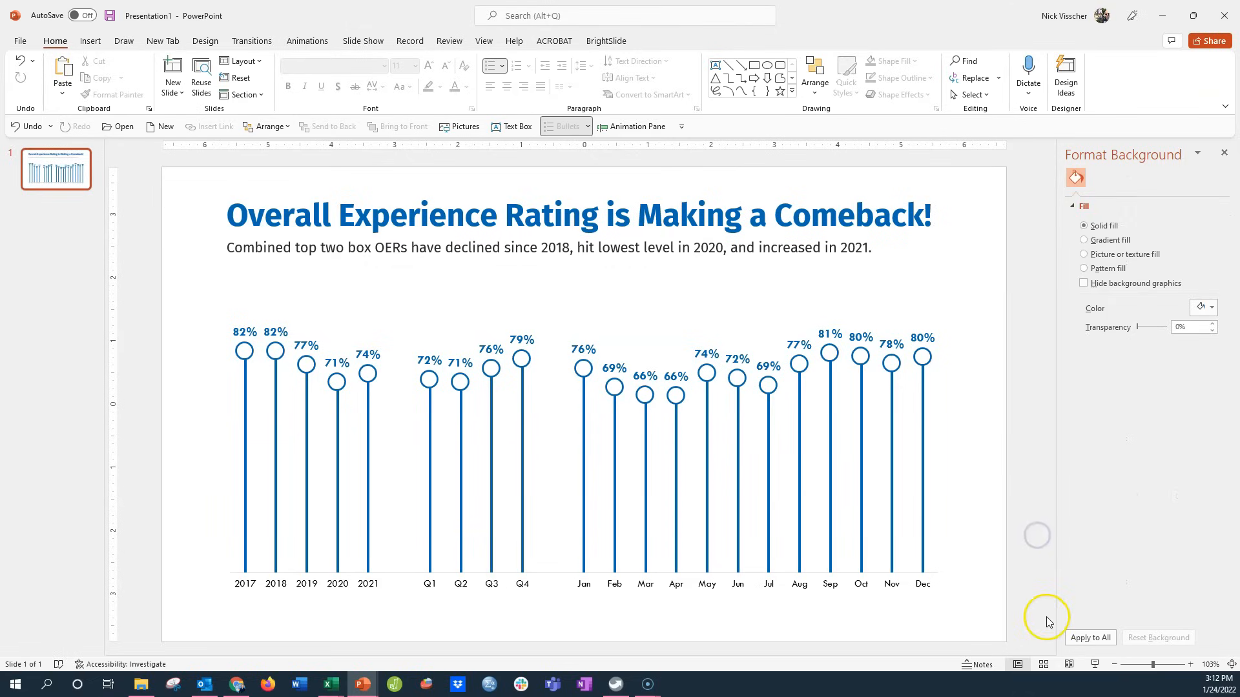
mouse_move(215, 357)
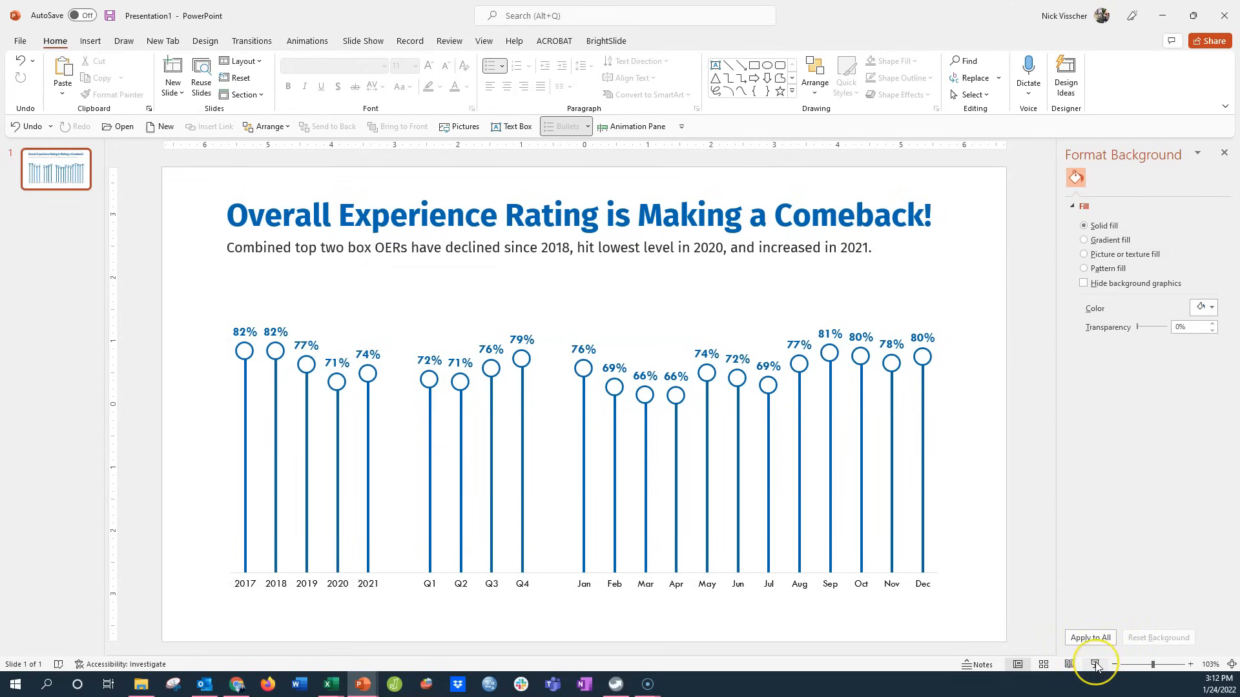
mouse_move(834, 591)
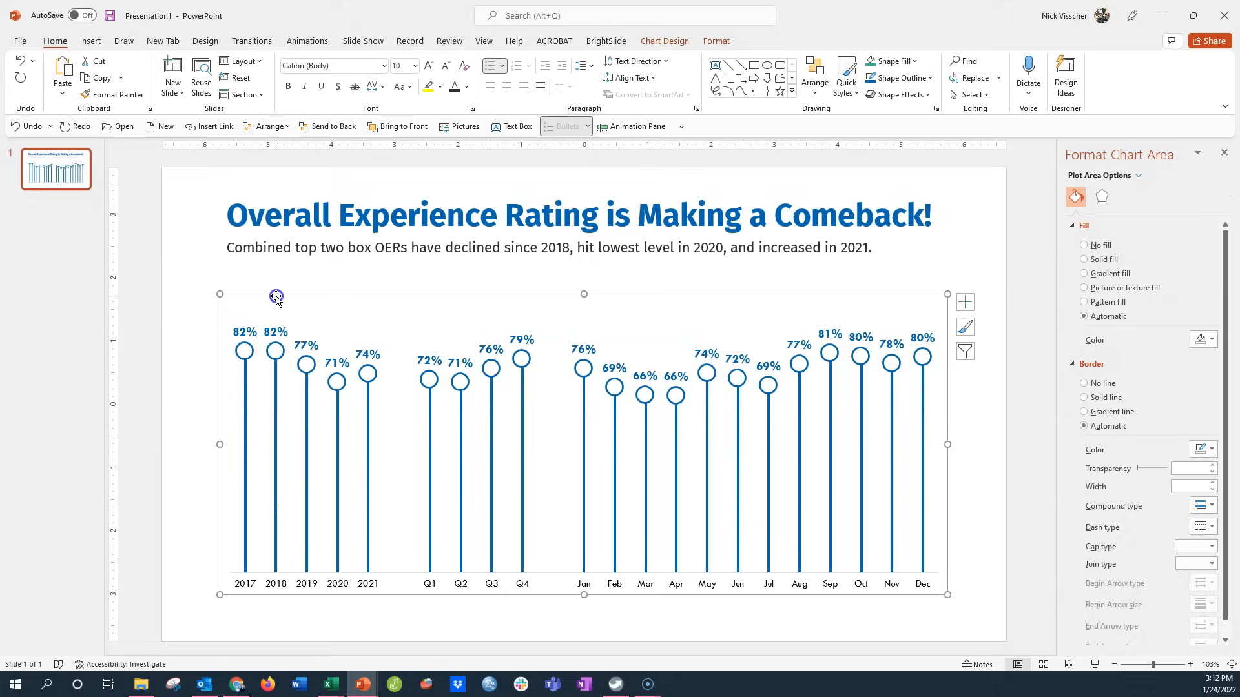
- Cut the editable chart and paste it back onto the slide as a picture
right_click(276, 298)
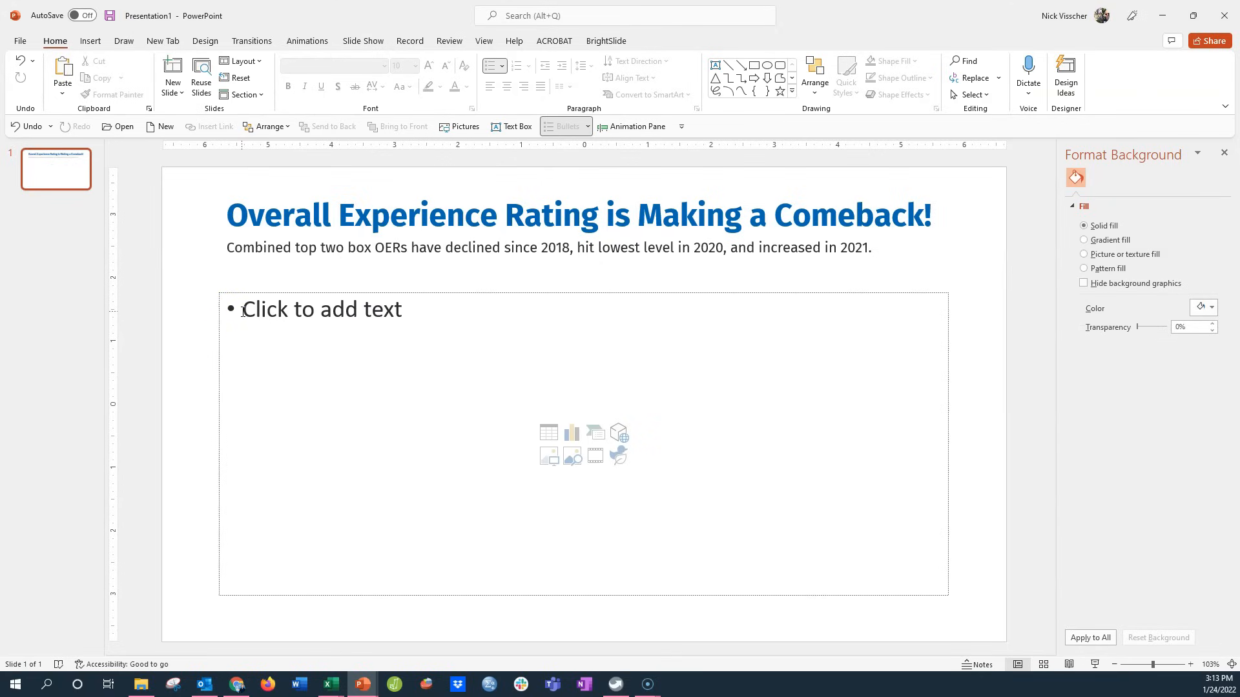
right_click(320, 308)
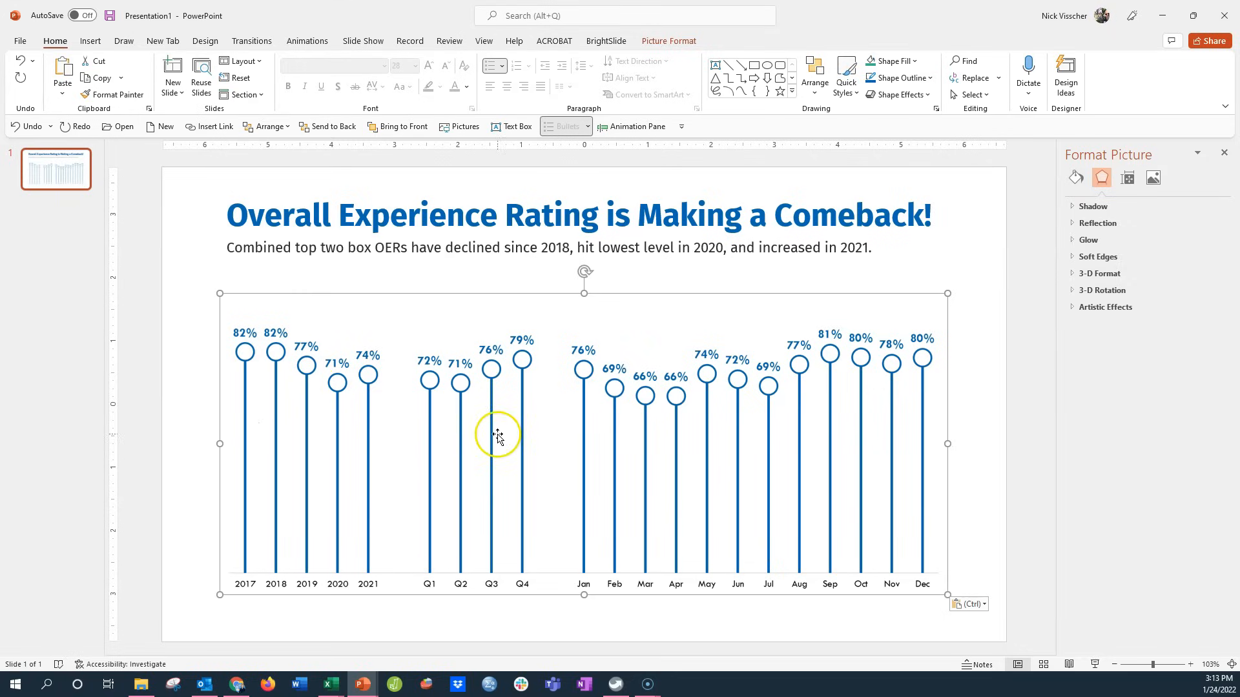
mouse_move(177, 404)
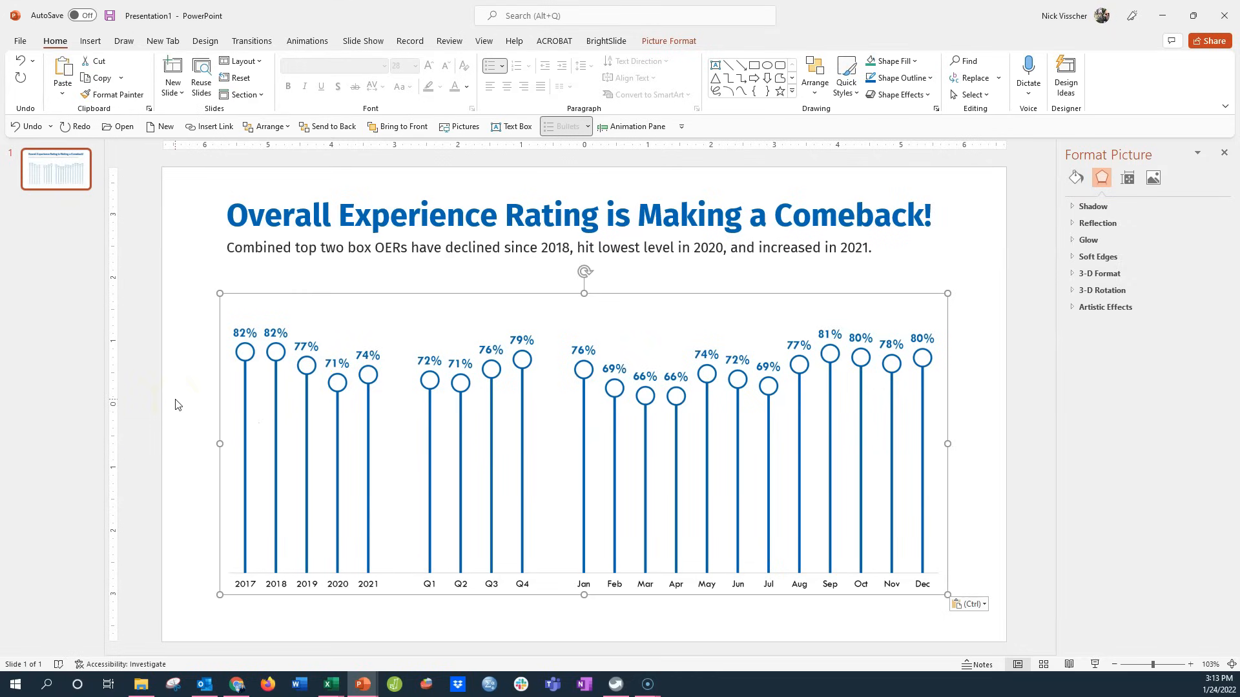